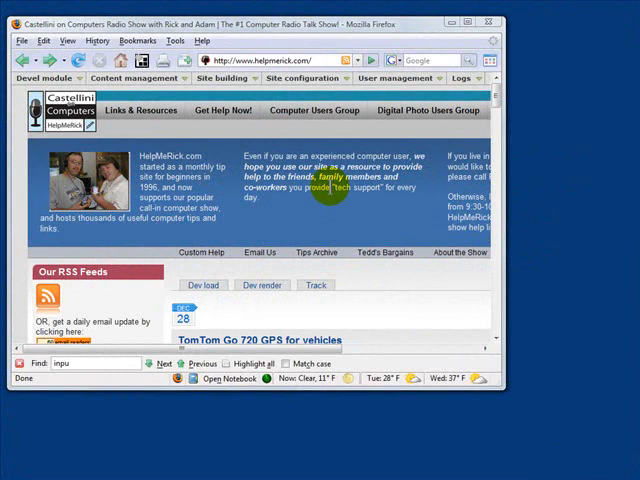
mouse_move(610, 160)
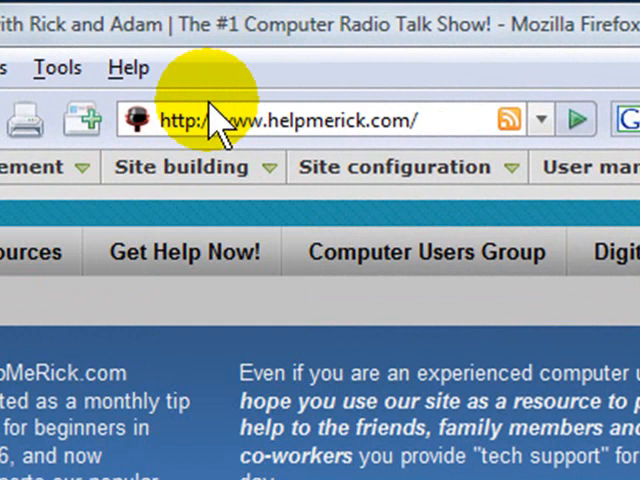
mouse_move(238, 80)
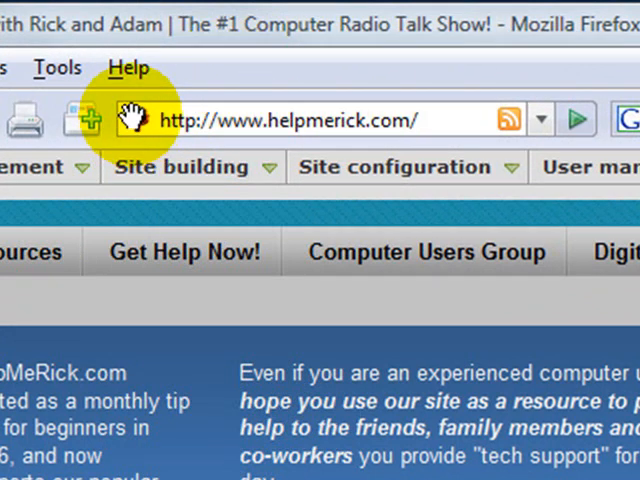
mouse_move(132, 120)
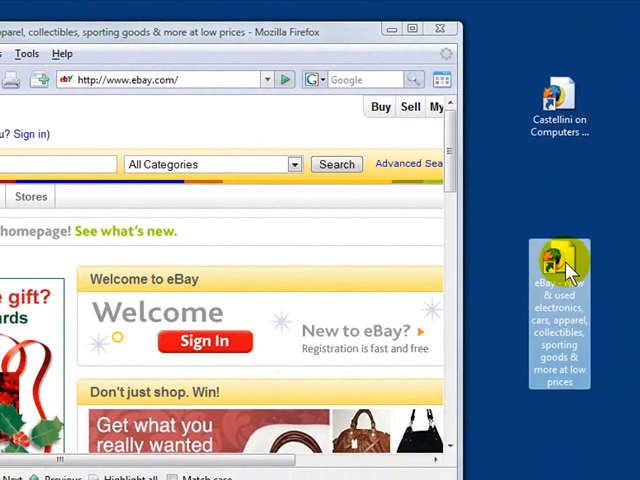
Rename the eBay shortcut to 'eBay', then begin renaming the helpmerick.com shortcut
right_click(558, 262)
type("eBay")
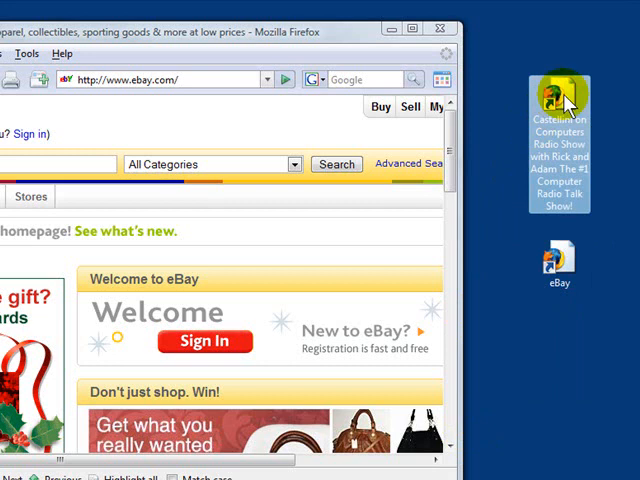
right_click(556, 96)
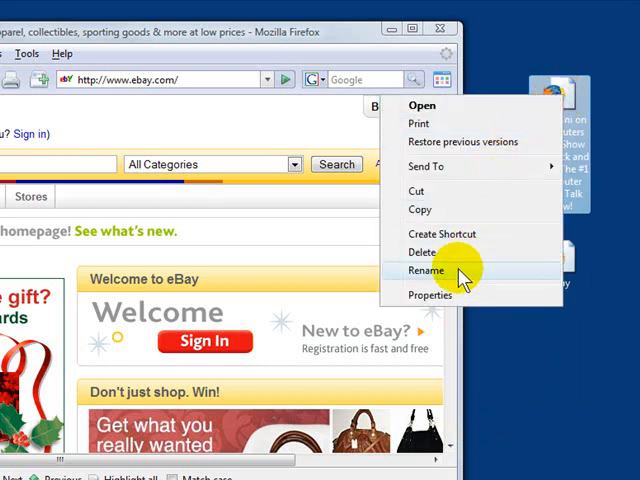